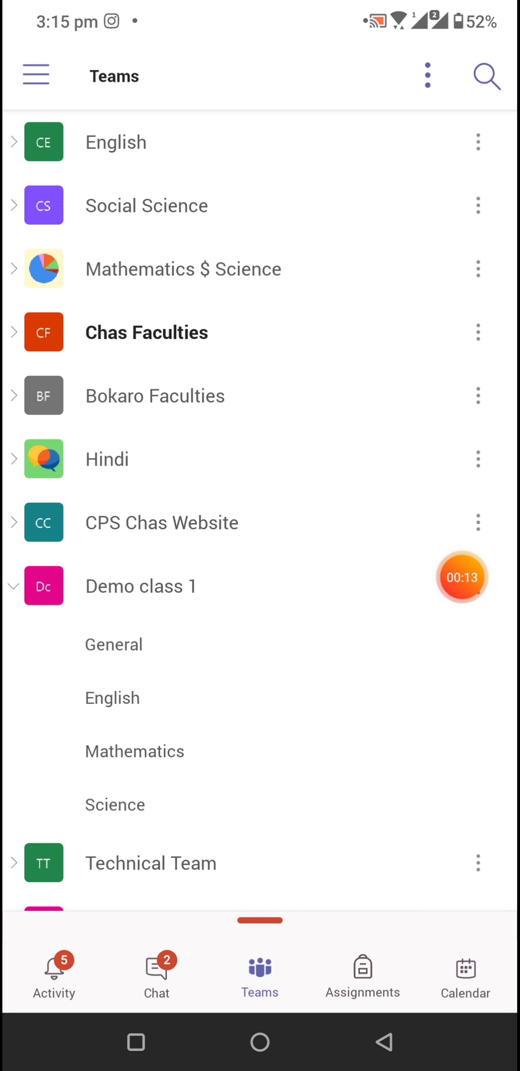
Step: Show the 11A team's hidden channels, including Chemistry and Mathematics
left_click(259, 974)
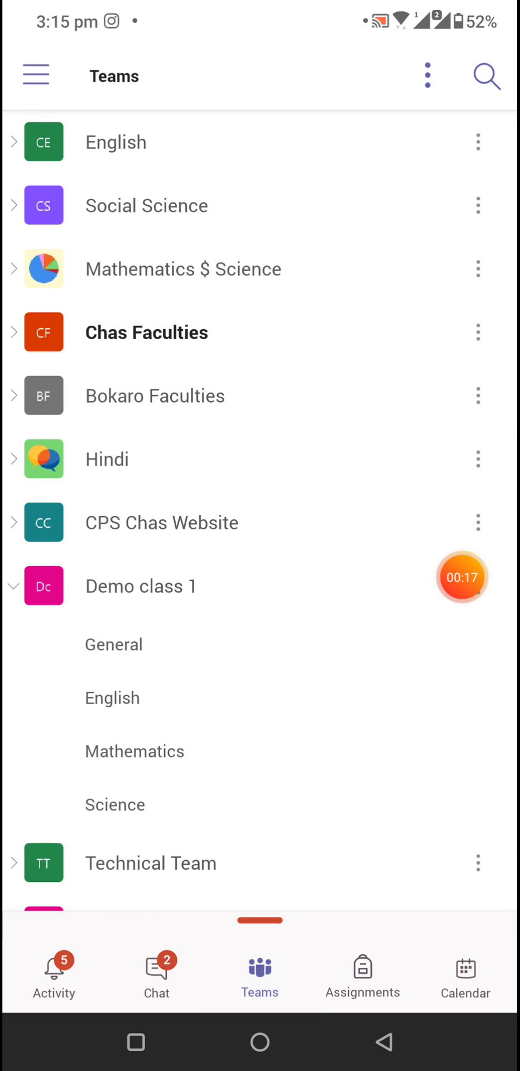
scroll("down", 3)
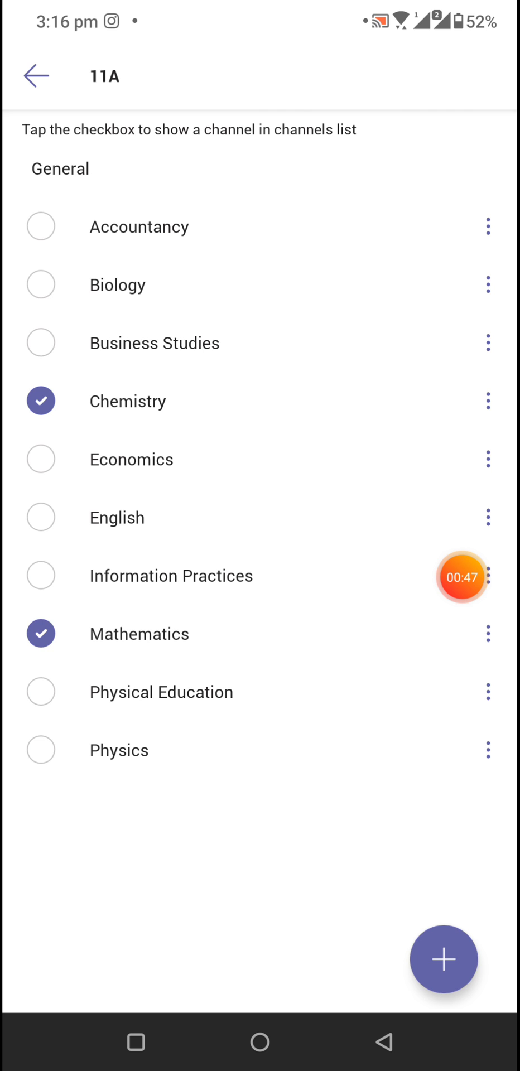
Step: Go back to the teams list and open Demo class 1's Mathematics channel
left_click(36, 76)
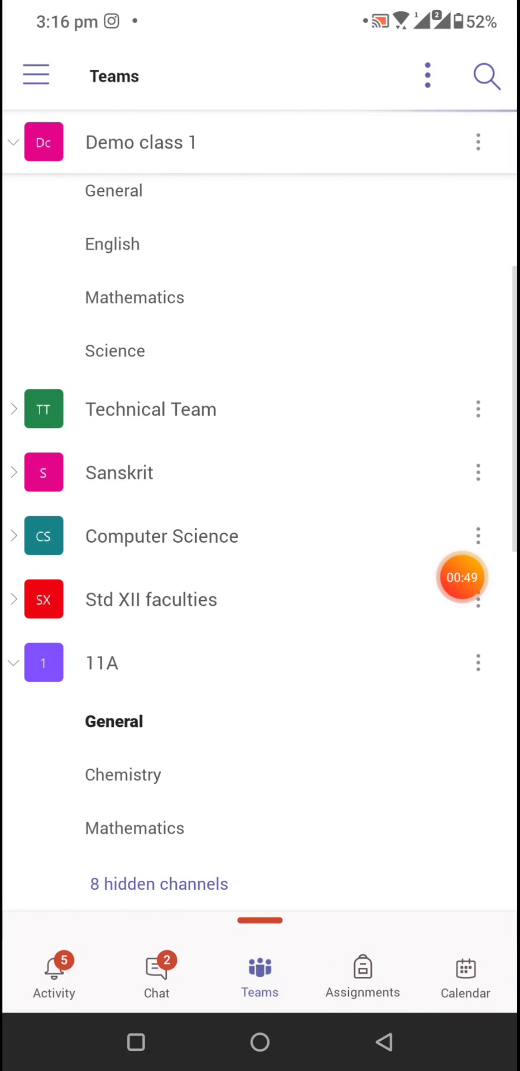
scroll("down", 3)
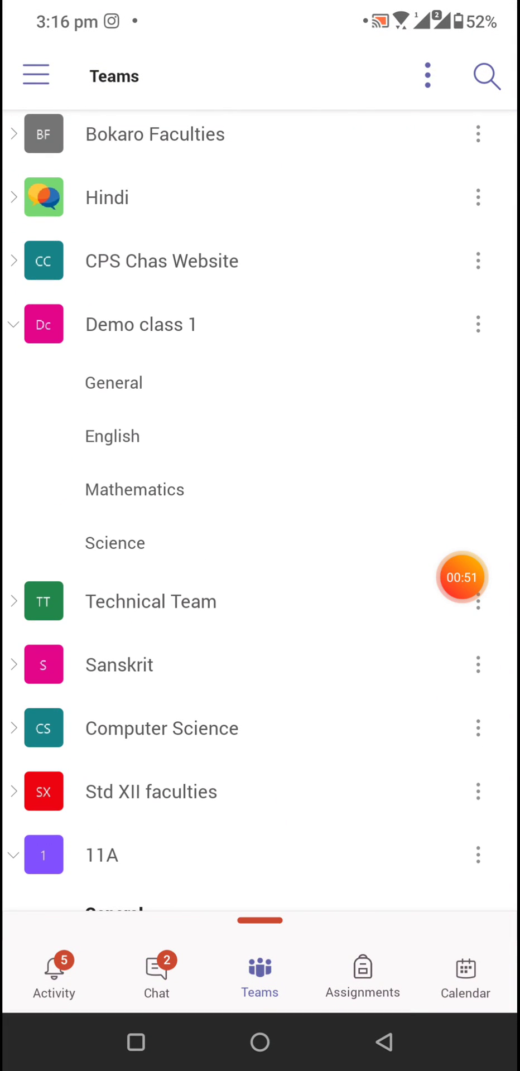
left_click(134, 489)
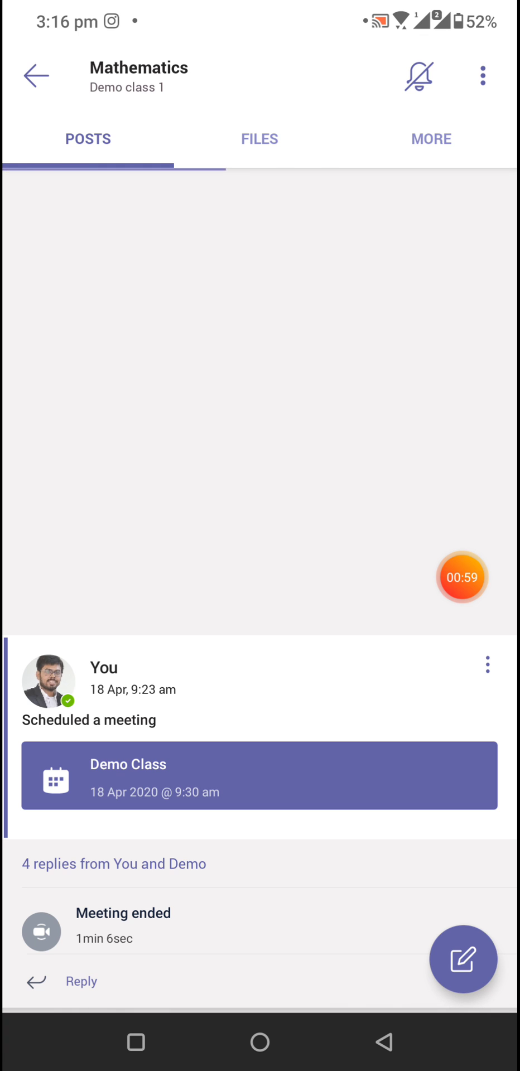
Step: Draft a new conversation reading 'Notes of today's class' in the channel
left_click(463, 960)
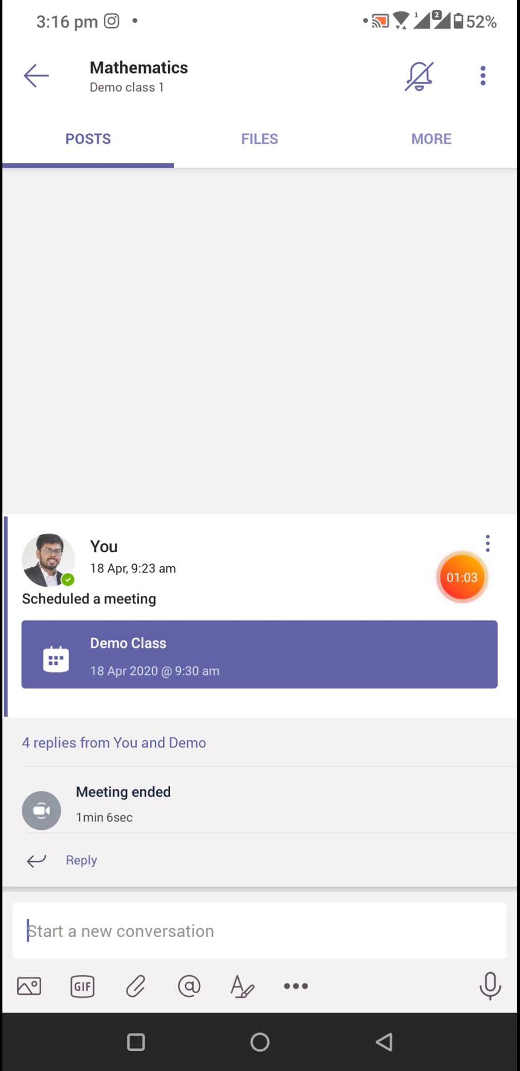
left_click(259, 931)
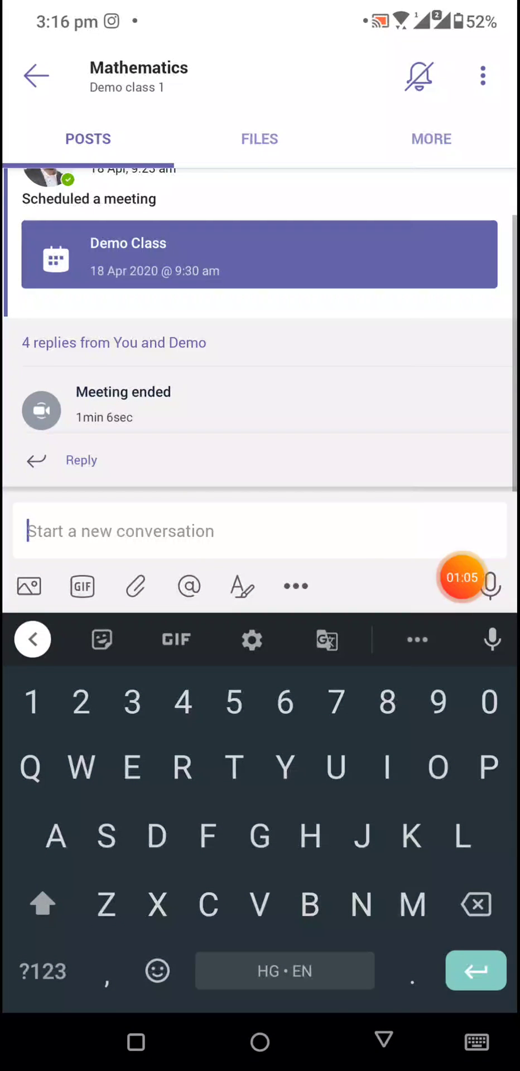
type("Notes")
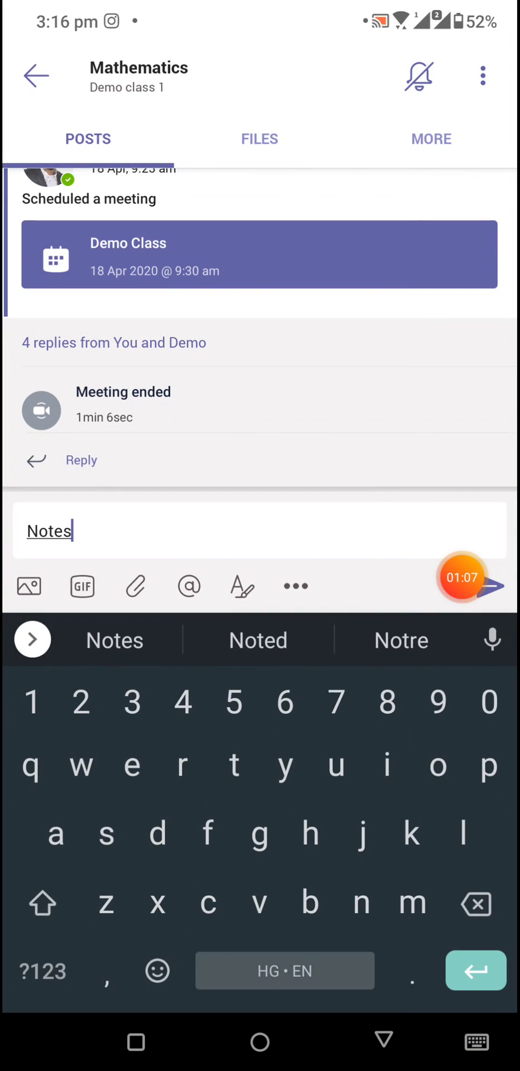
type("of todays")
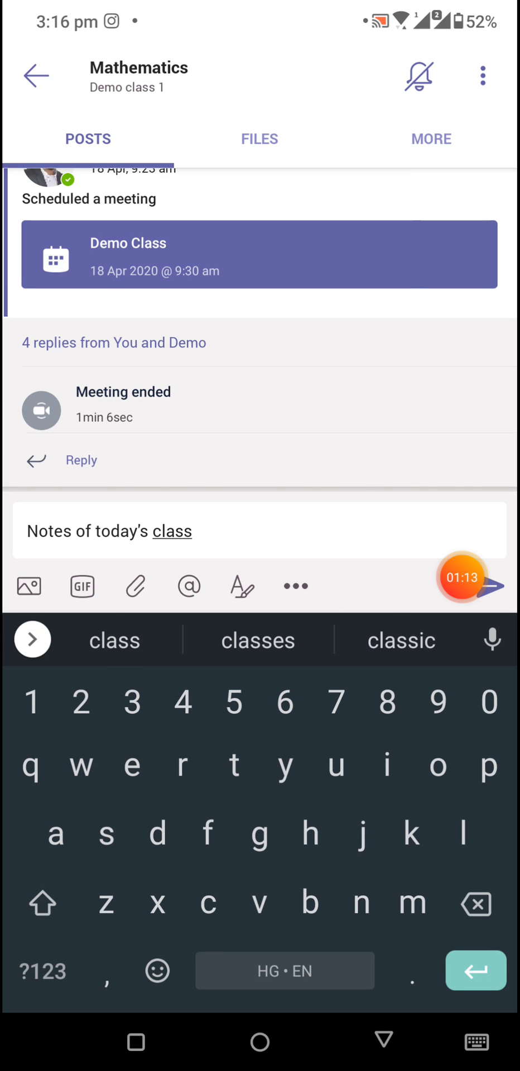
Step: Attach IMG_20200420_012225_770.jpg from Recent files to the draft post
left_click(135, 586)
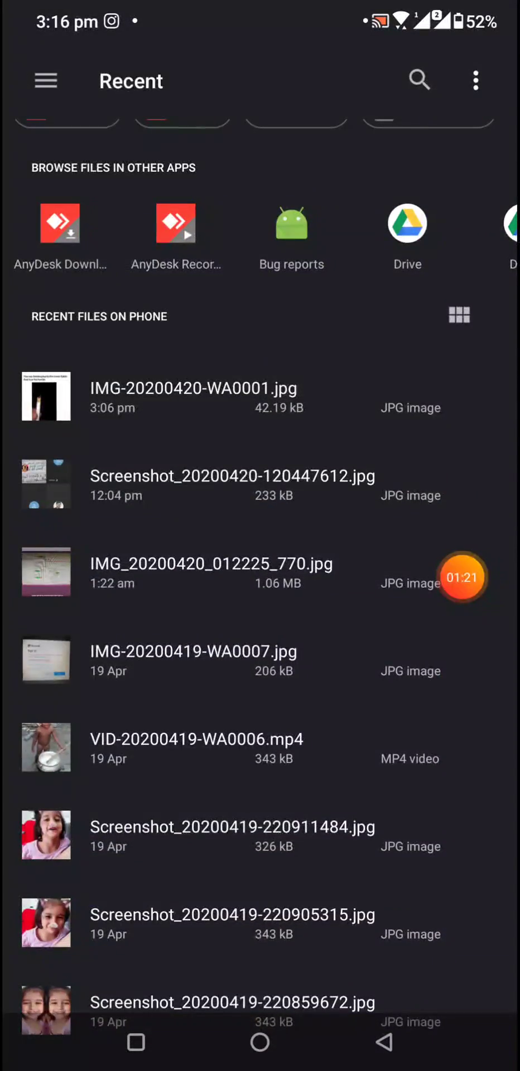
left_click(46, 80)
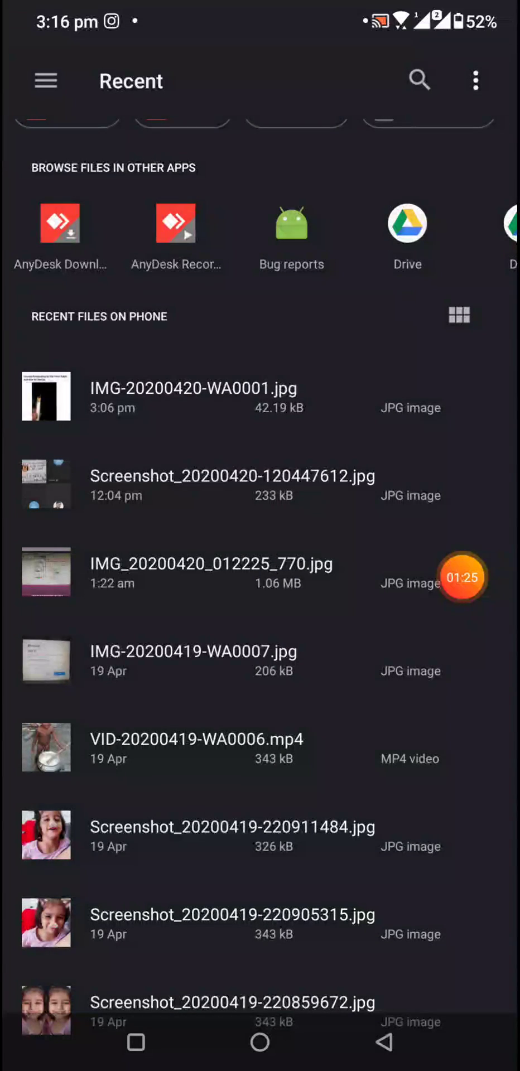
scroll("down", 3)
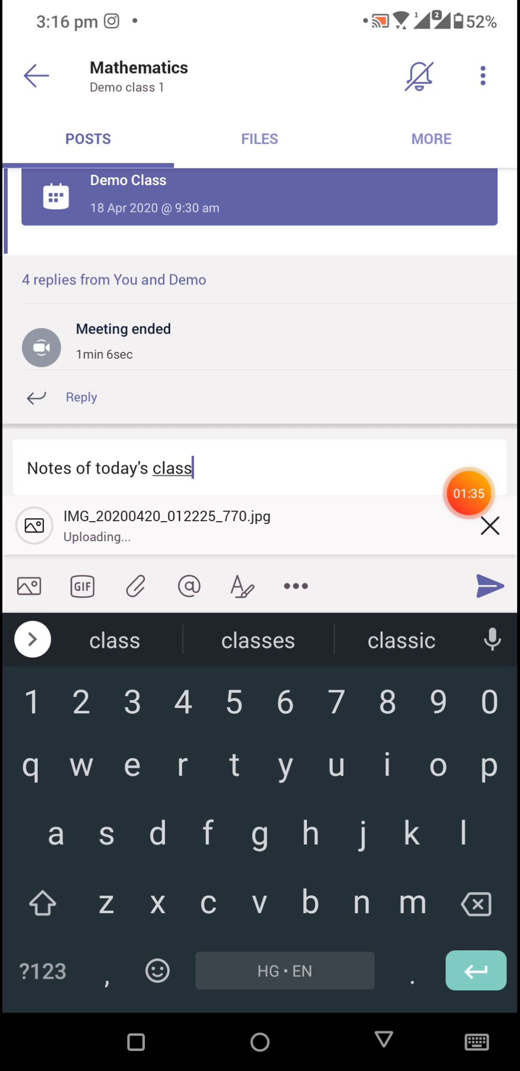
Step: Send the 'Notes of today's class' post with its attached image
left_click(490, 586)
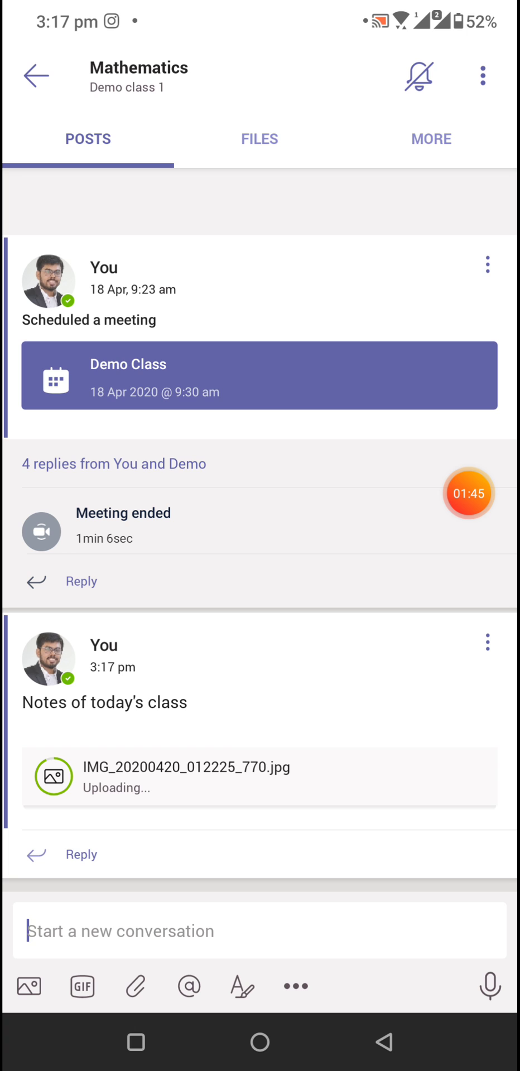
left_click(468, 493)
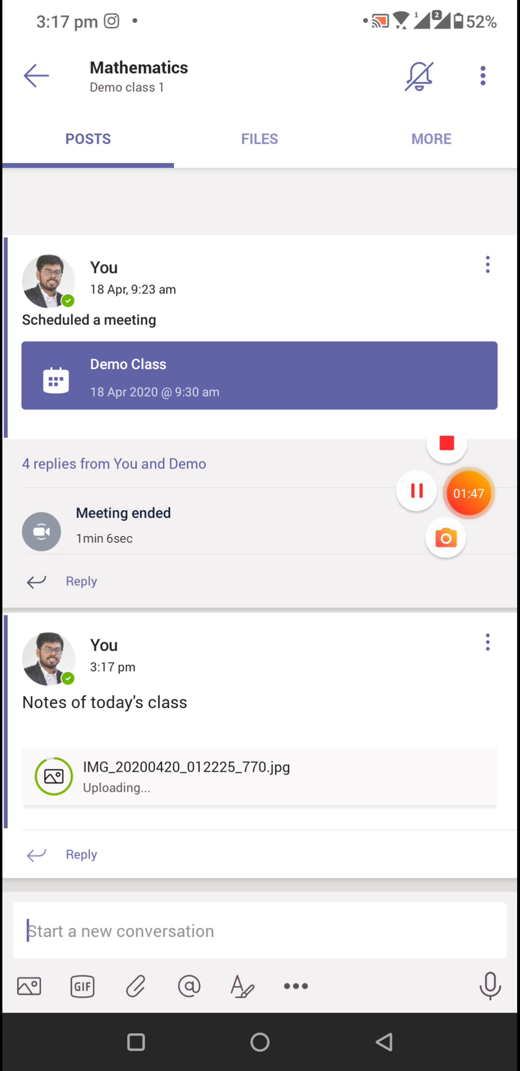